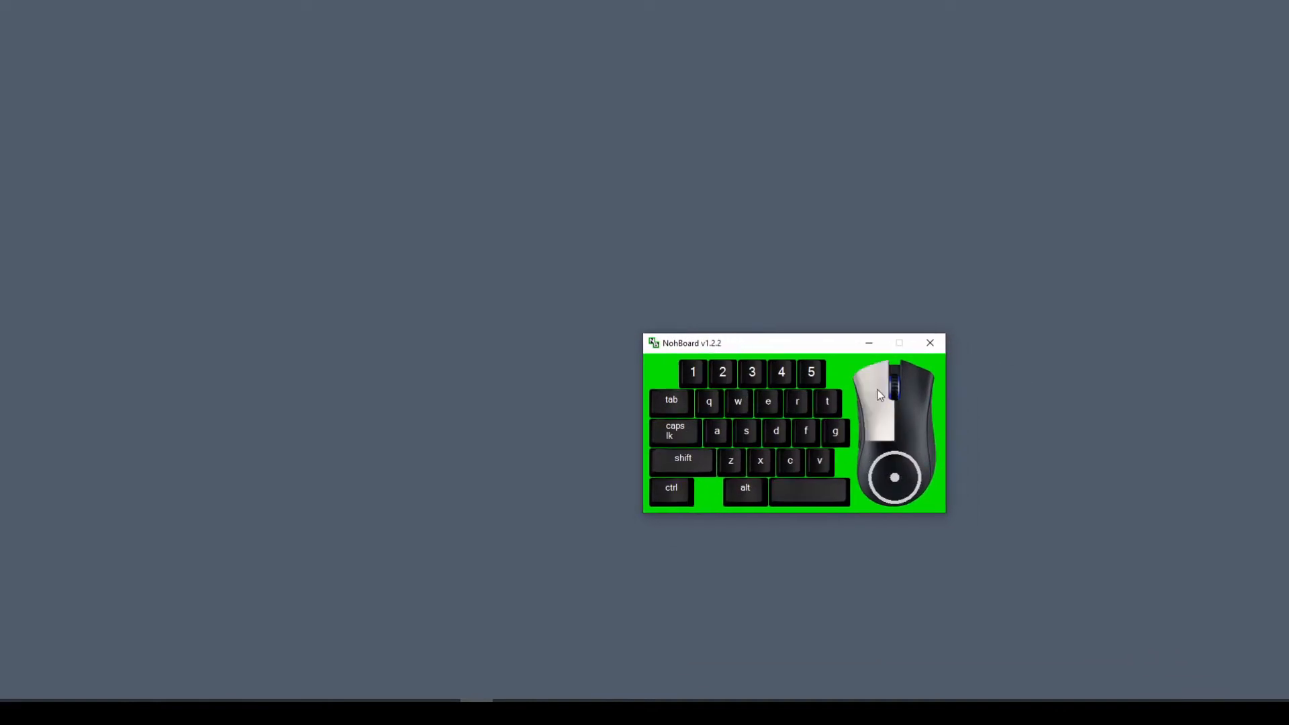
# Step: Draw a cylinder with its first end at the grid origin, picking the axis end and radius
pyautogui.rightClick(920, 392)
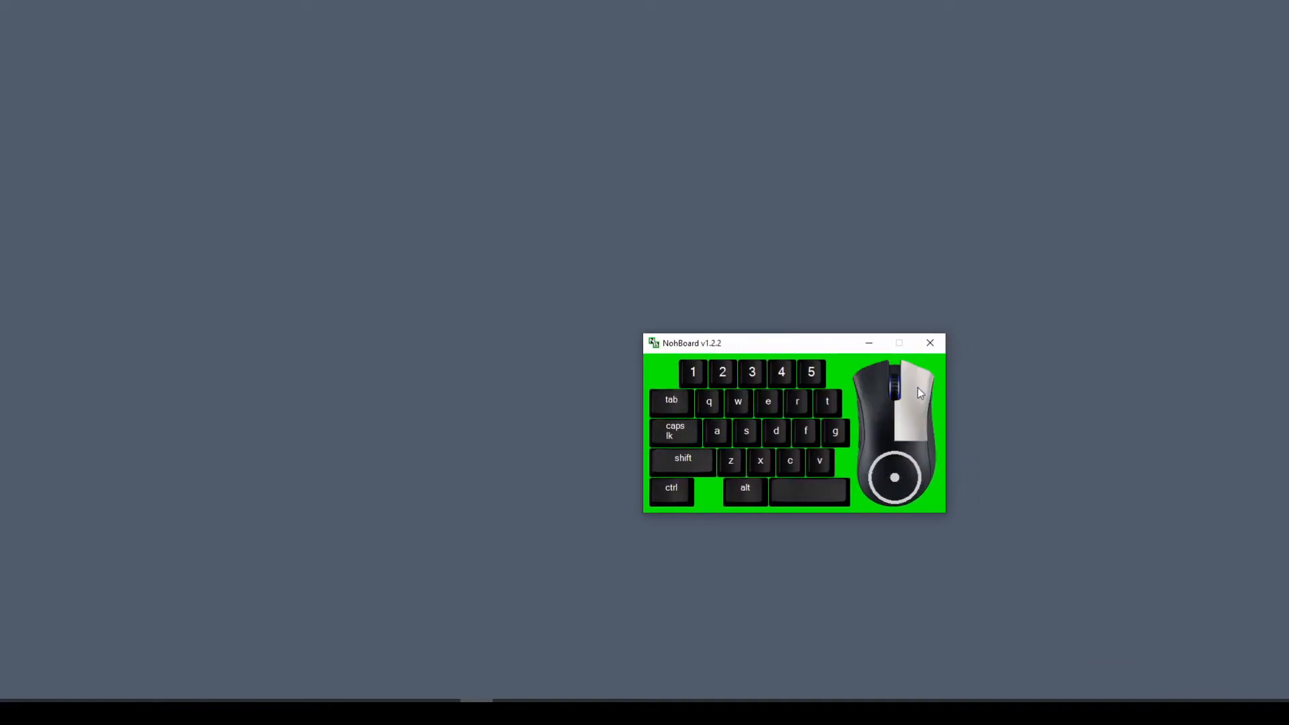
pyautogui.rightClick(895, 396)
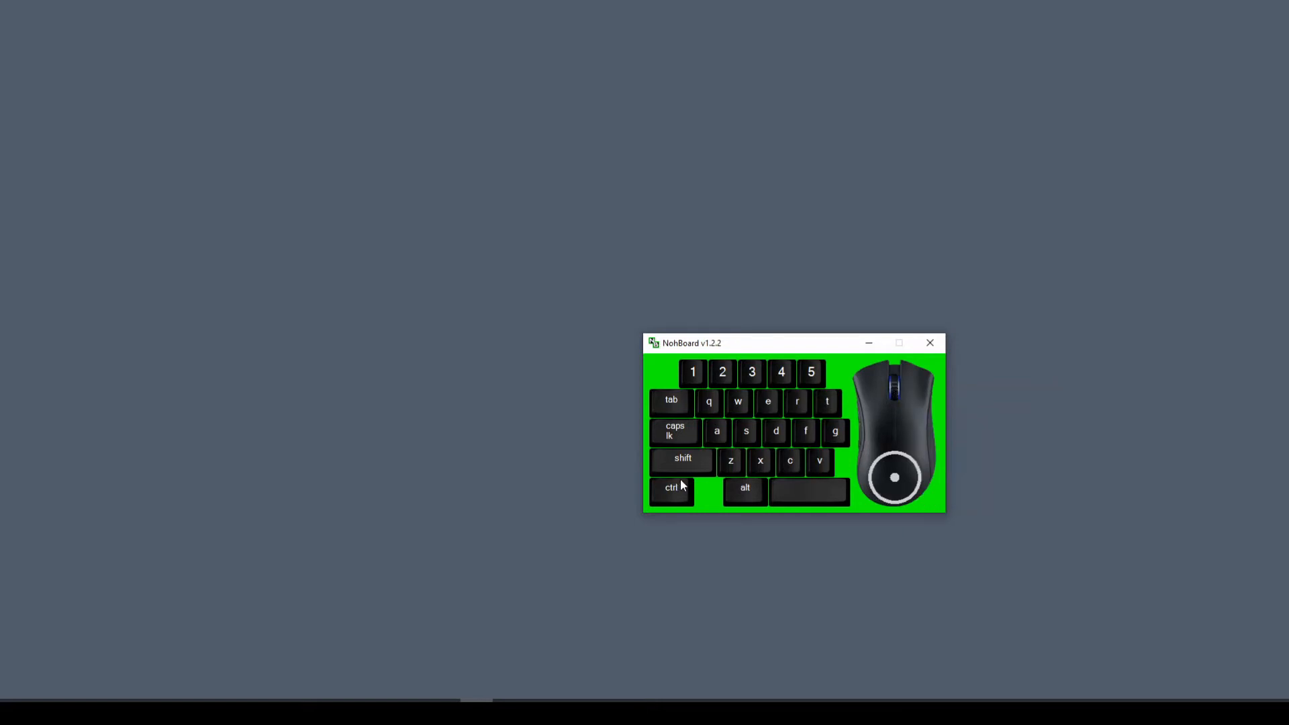
pyautogui.moveTo(1108, 599)
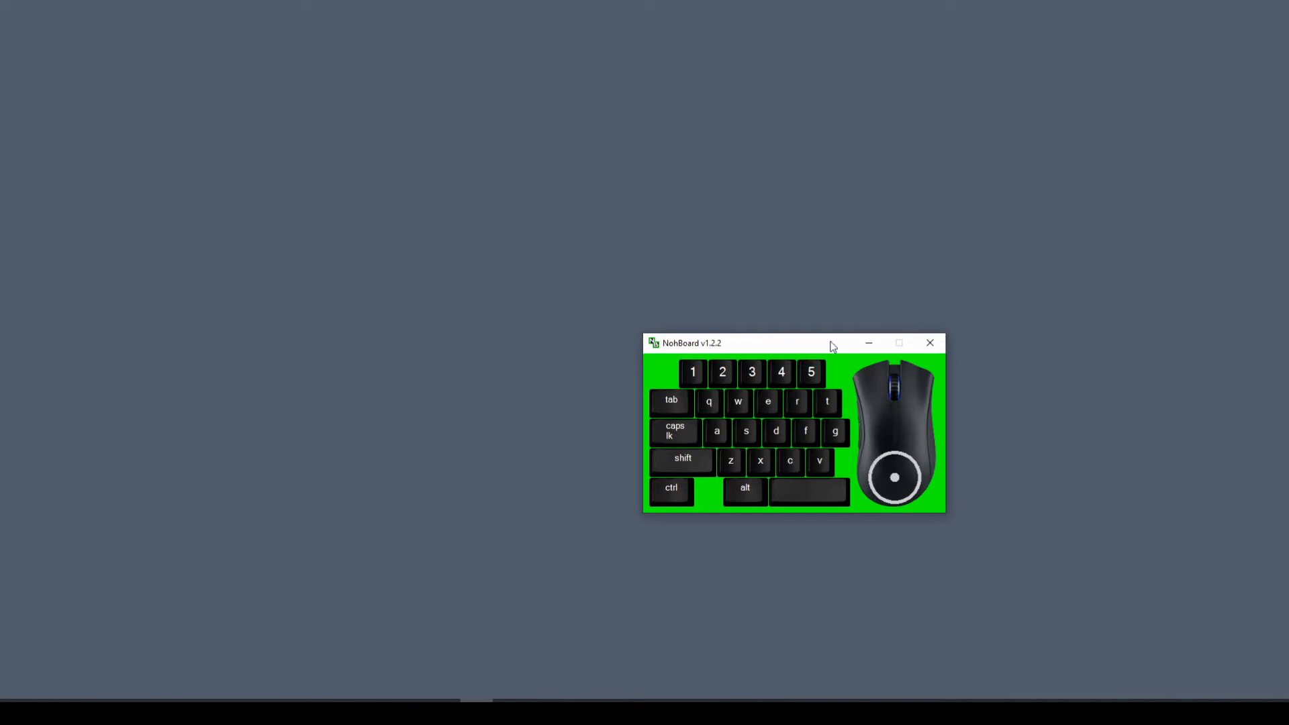
pyautogui.moveTo(826, 346)
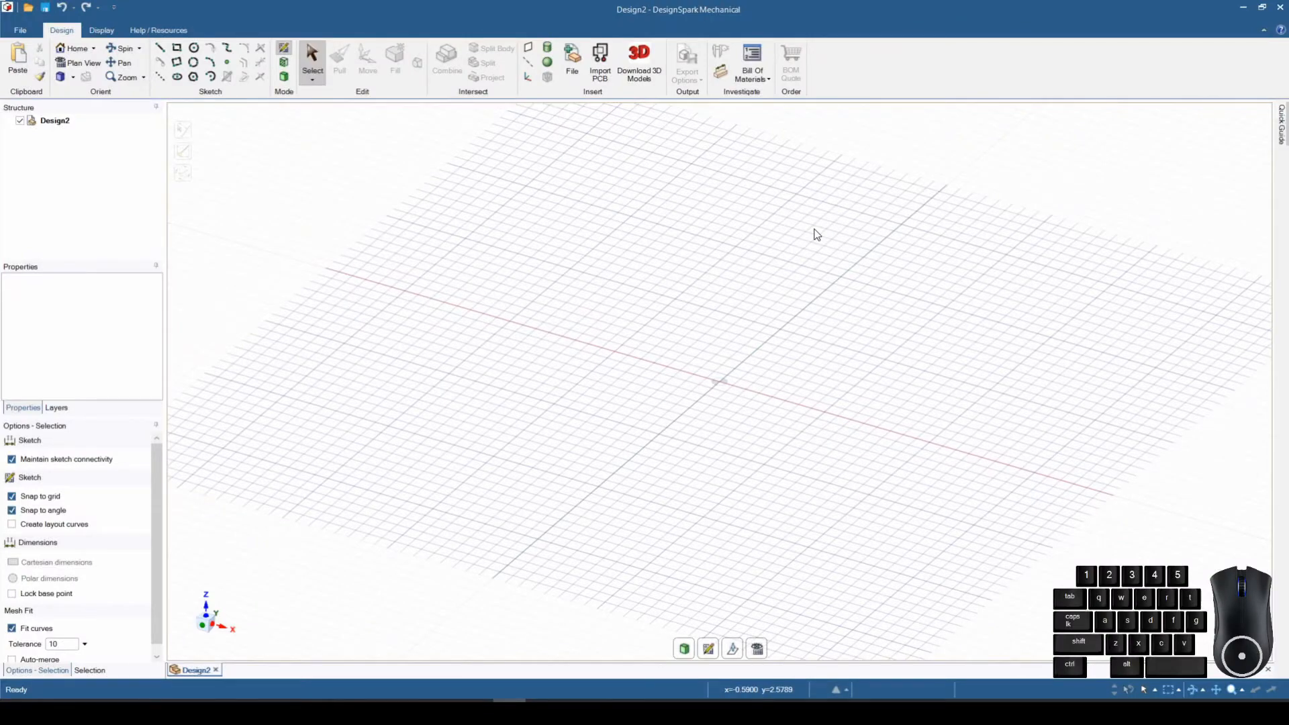
pyautogui.moveTo(642, 202)
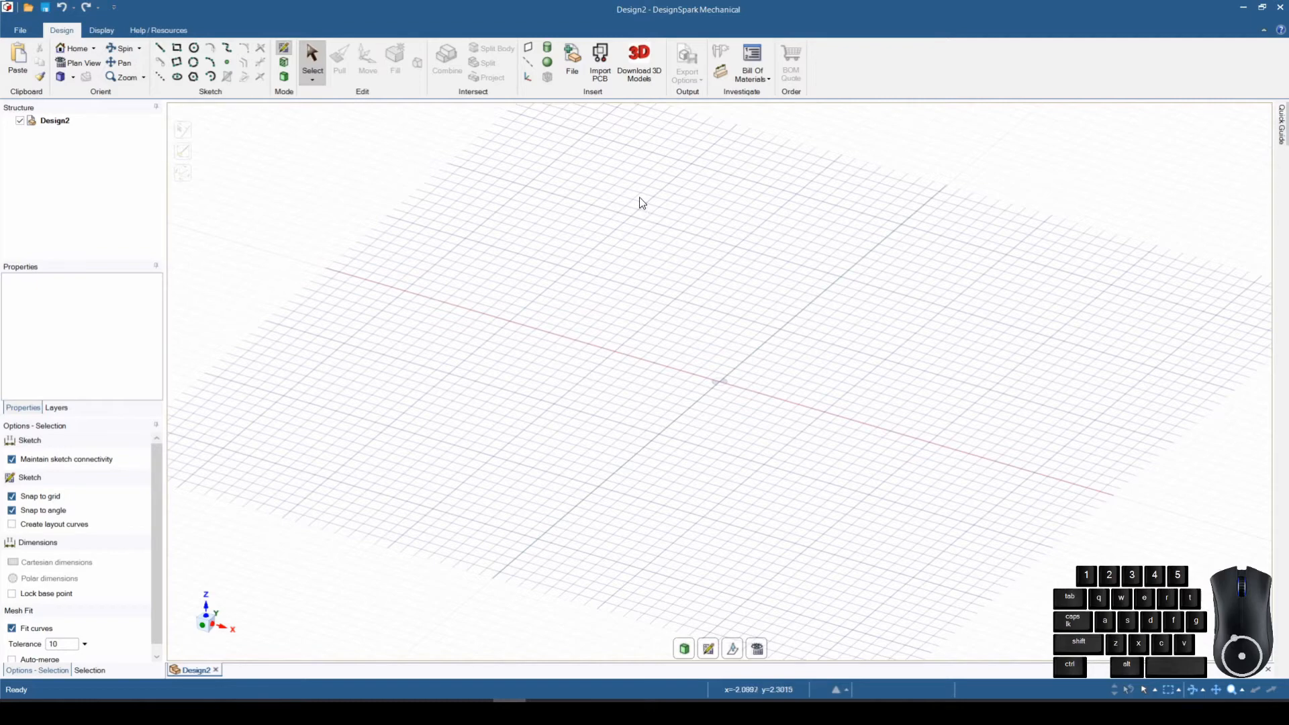
pyautogui.moveTo(655, 186)
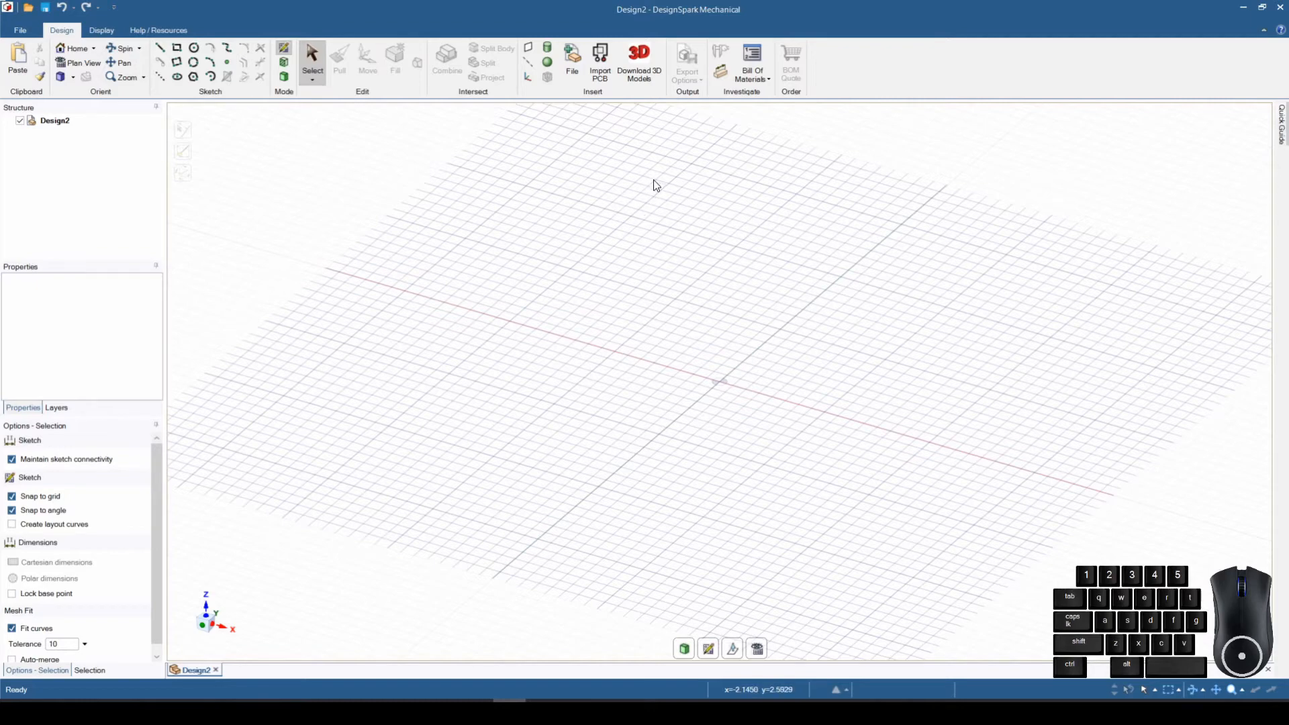
pyautogui.moveTo(515, 70)
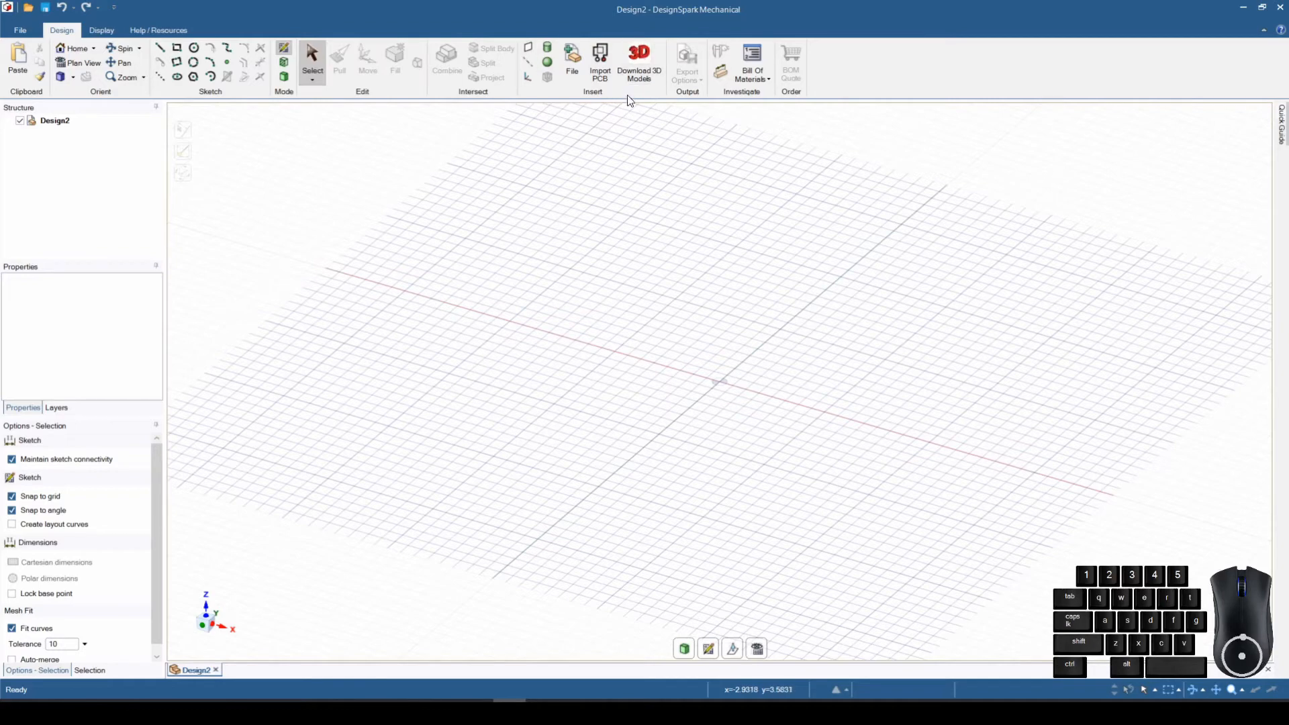
pyautogui.moveTo(640, 61)
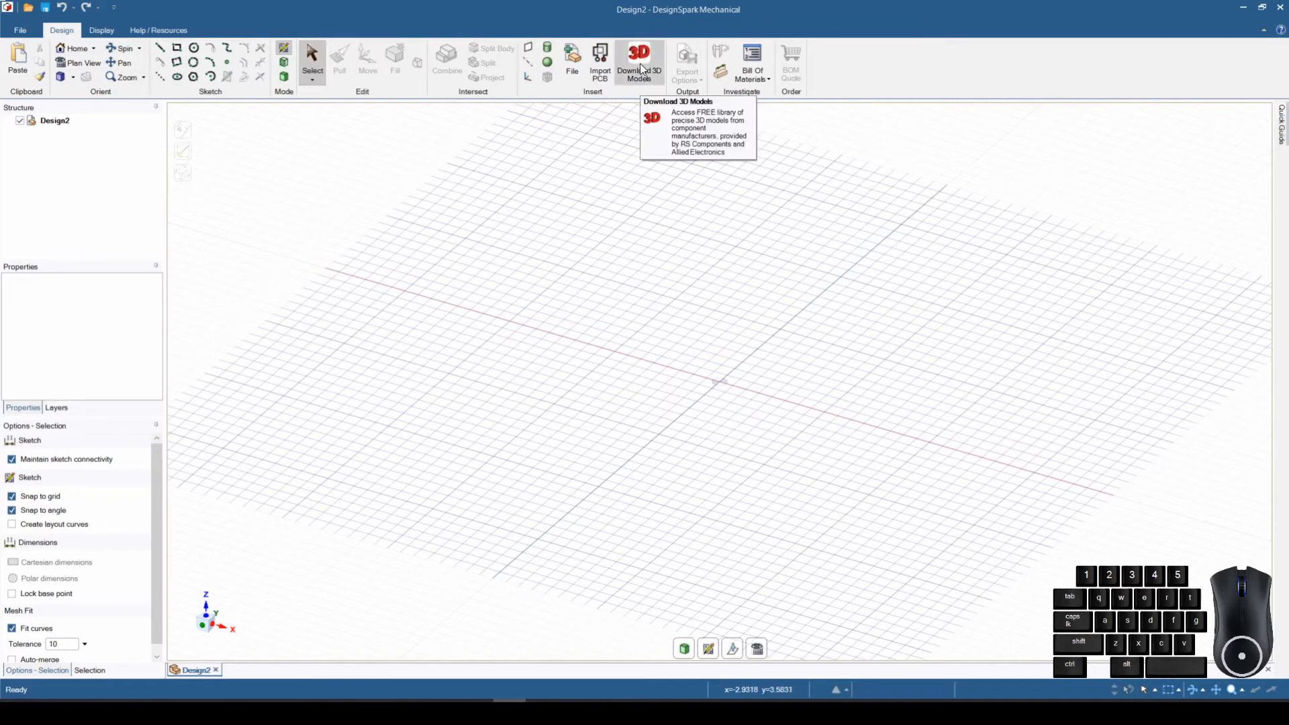
pyautogui.moveTo(599, 56)
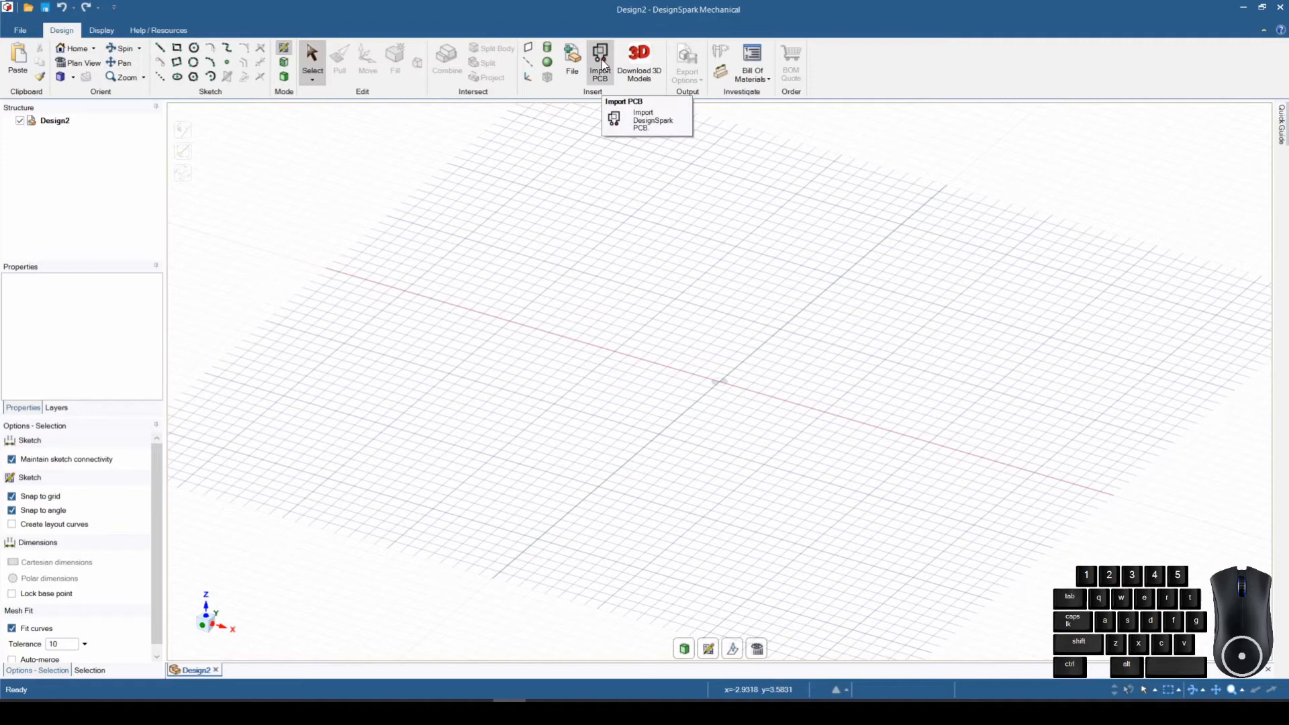
pyautogui.moveTo(652, 99)
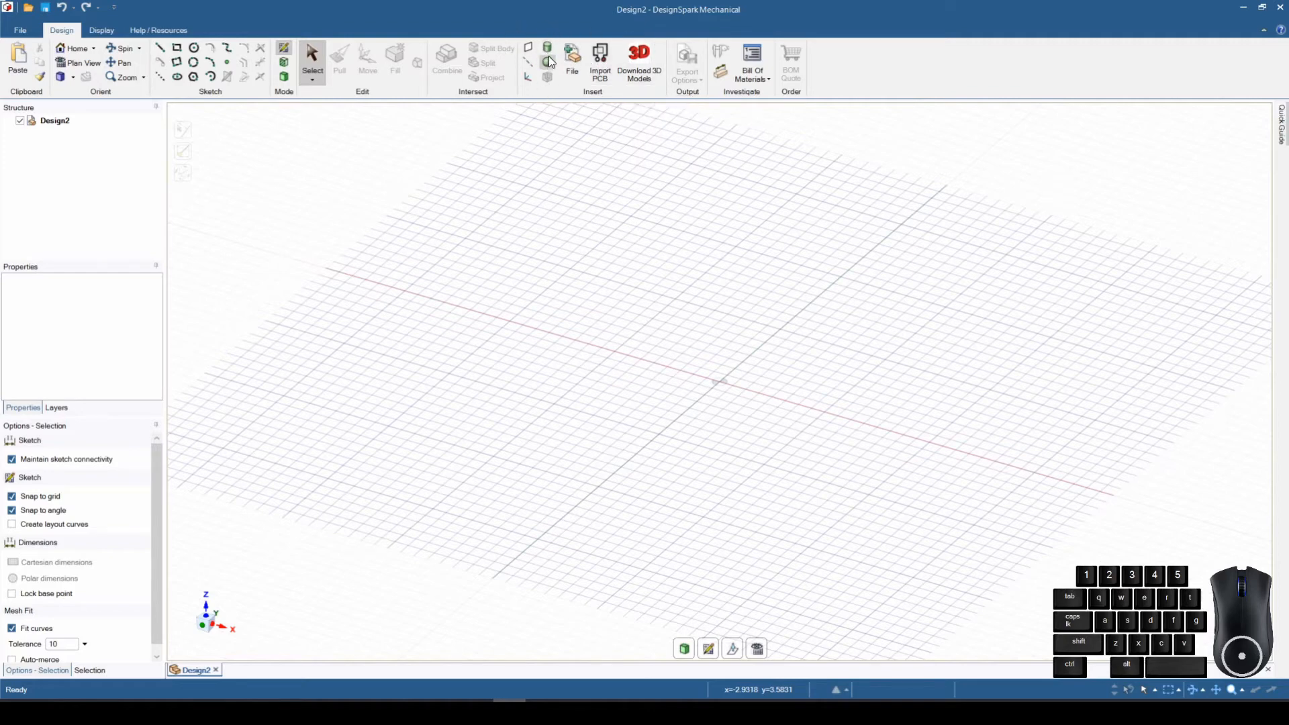
pyautogui.moveTo(546, 51)
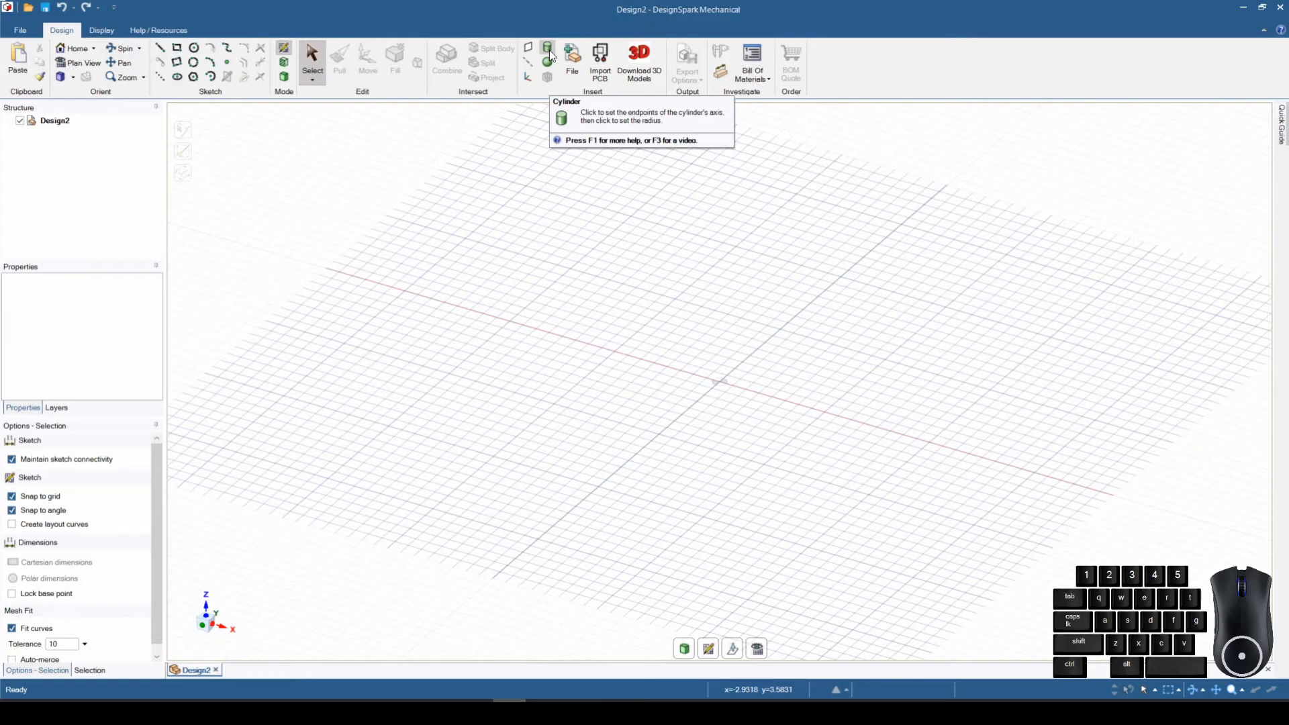
pyautogui.moveTo(548, 63)
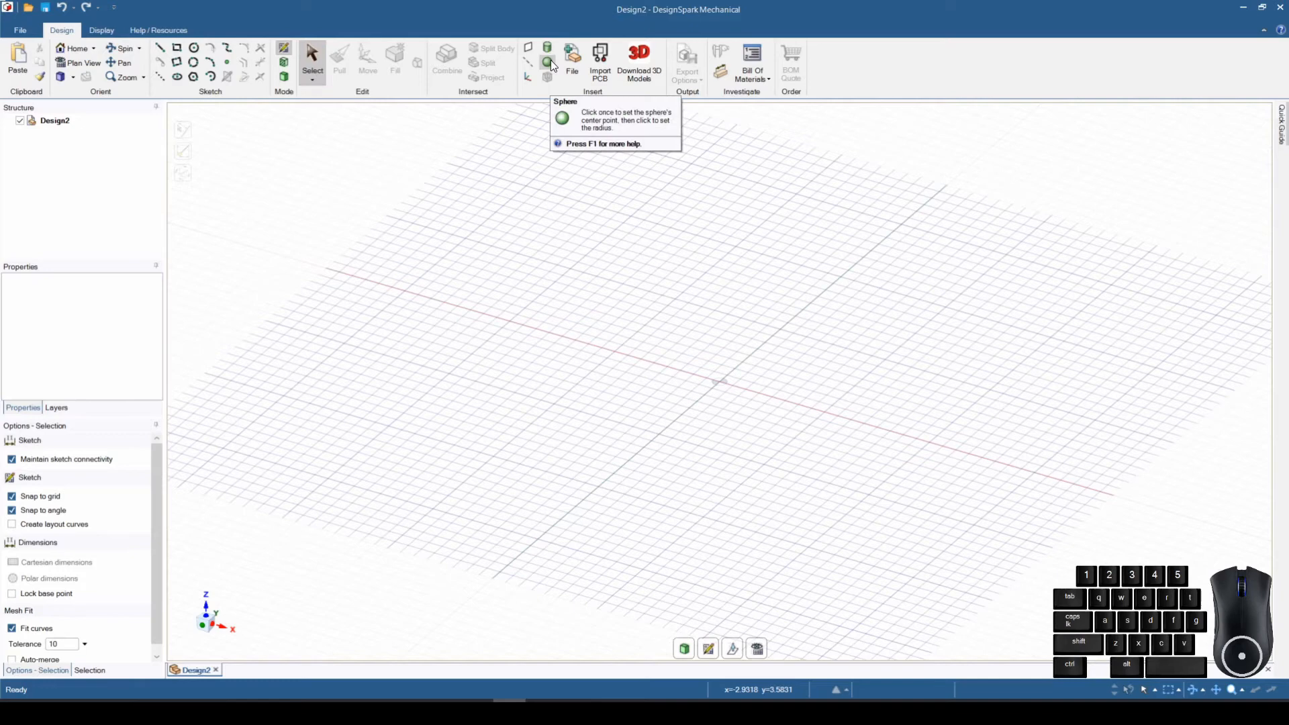
pyautogui.click(546, 51)
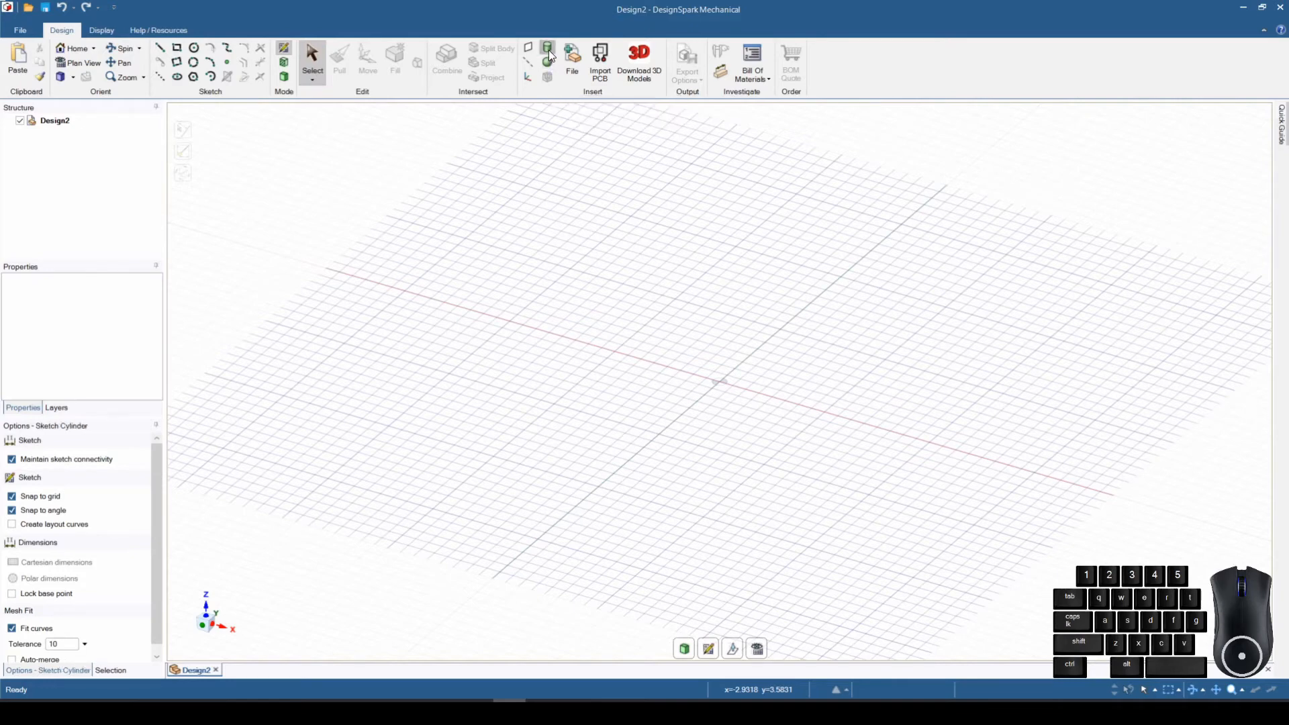
pyautogui.click(546, 54)
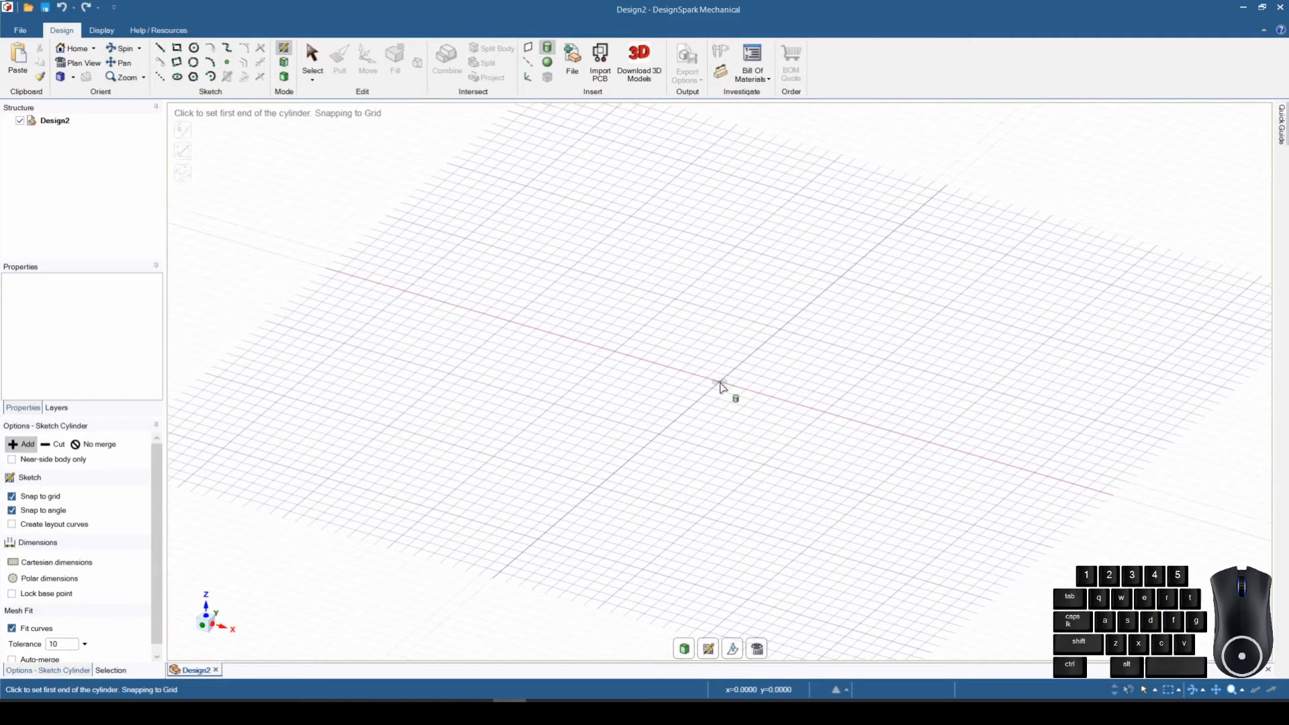
pyautogui.click(721, 389)
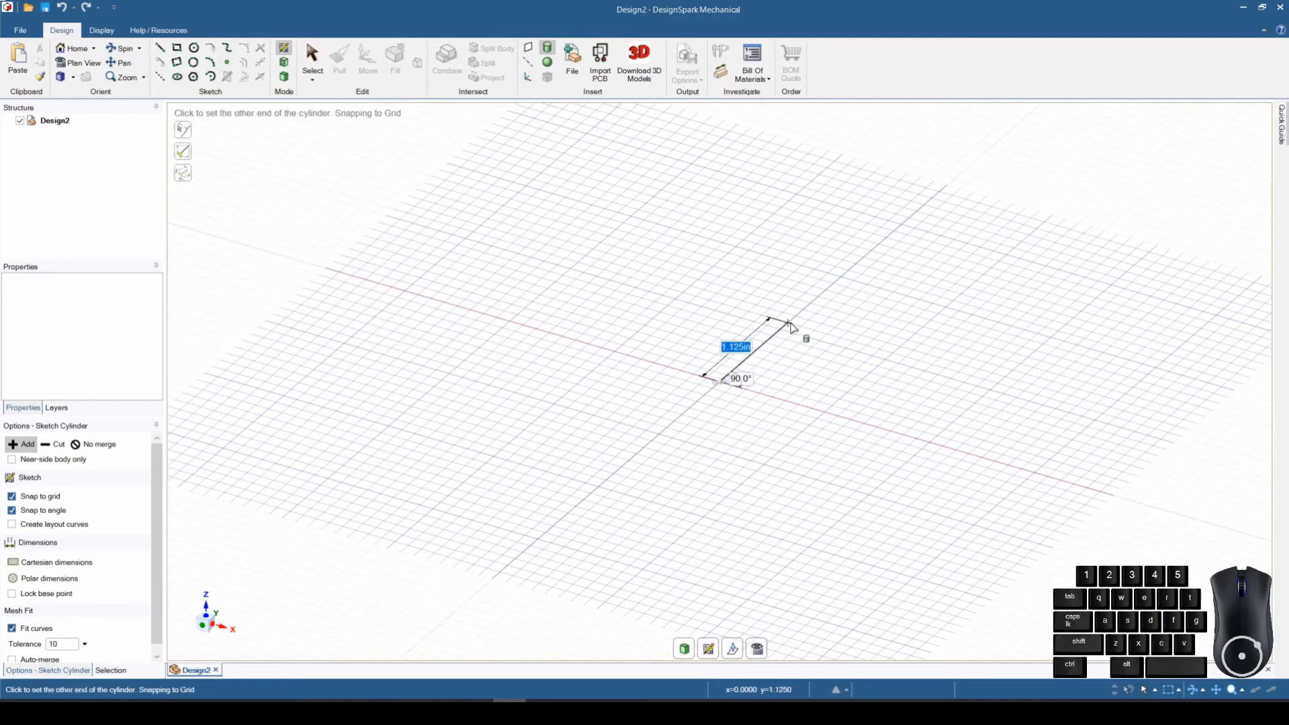
pyautogui.click(782, 328)
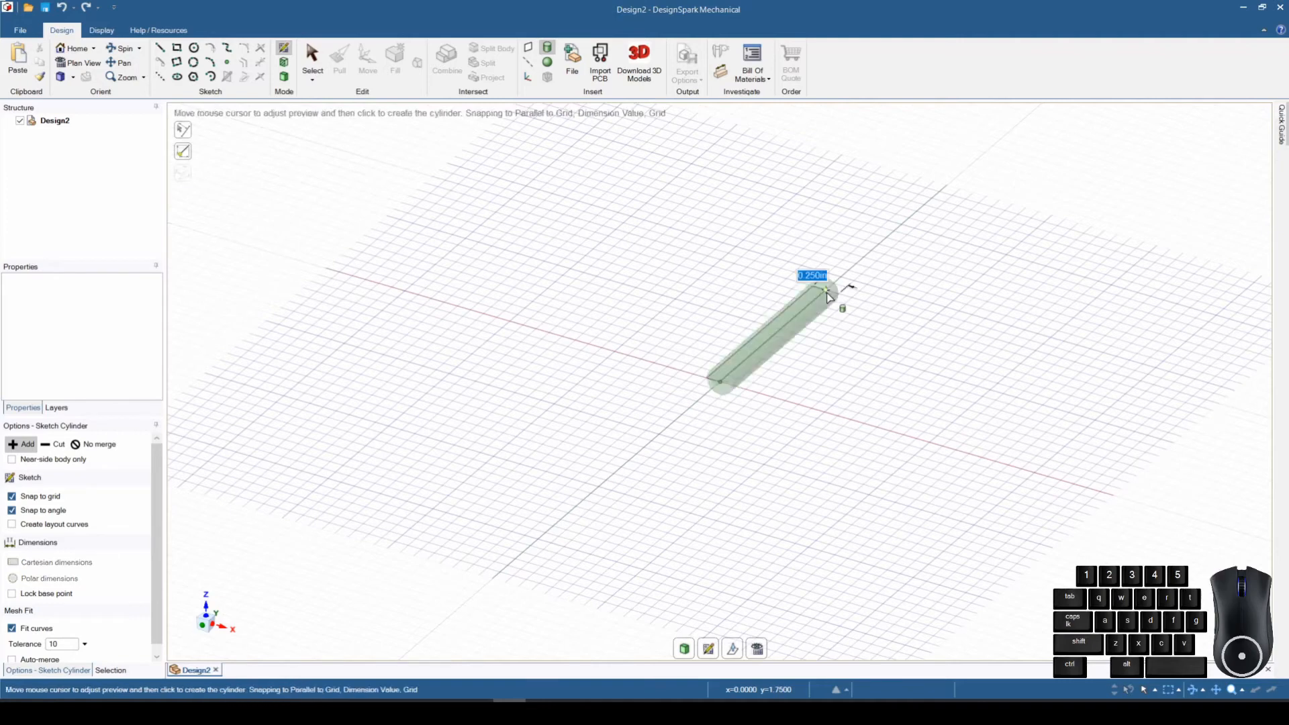
pyautogui.moveTo(833, 261)
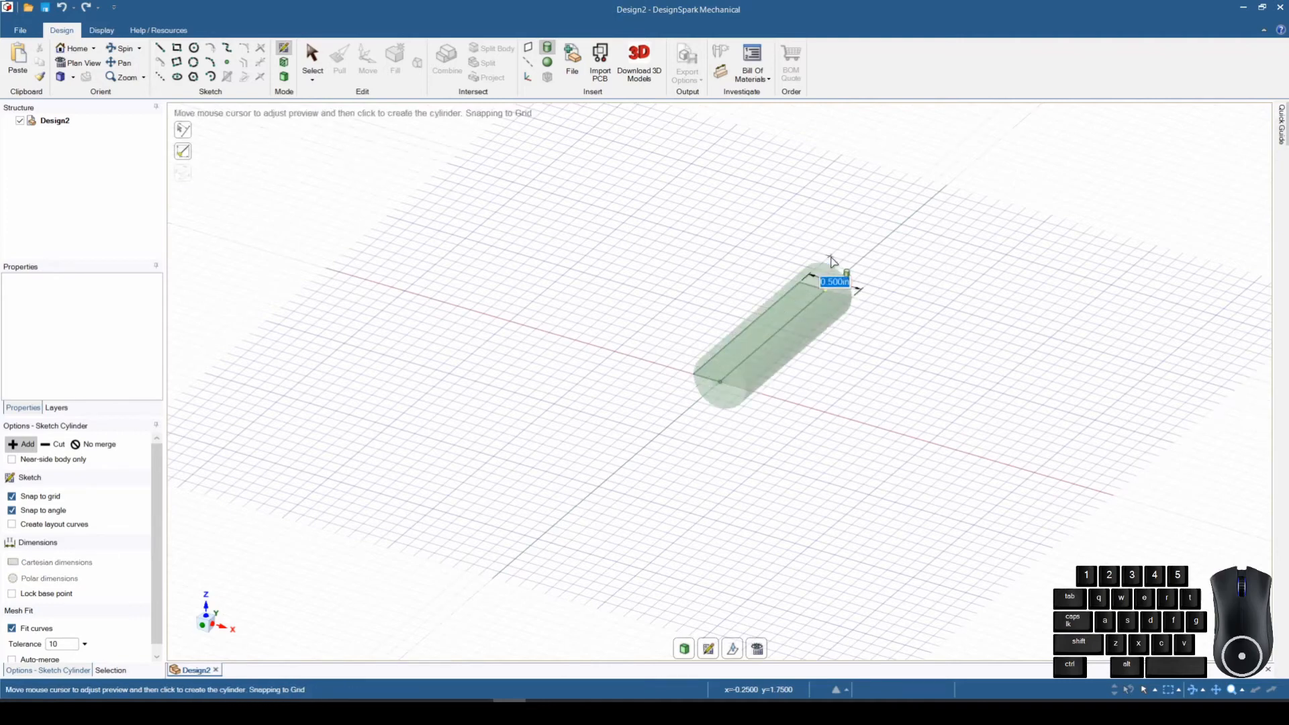
pyautogui.click(833, 261)
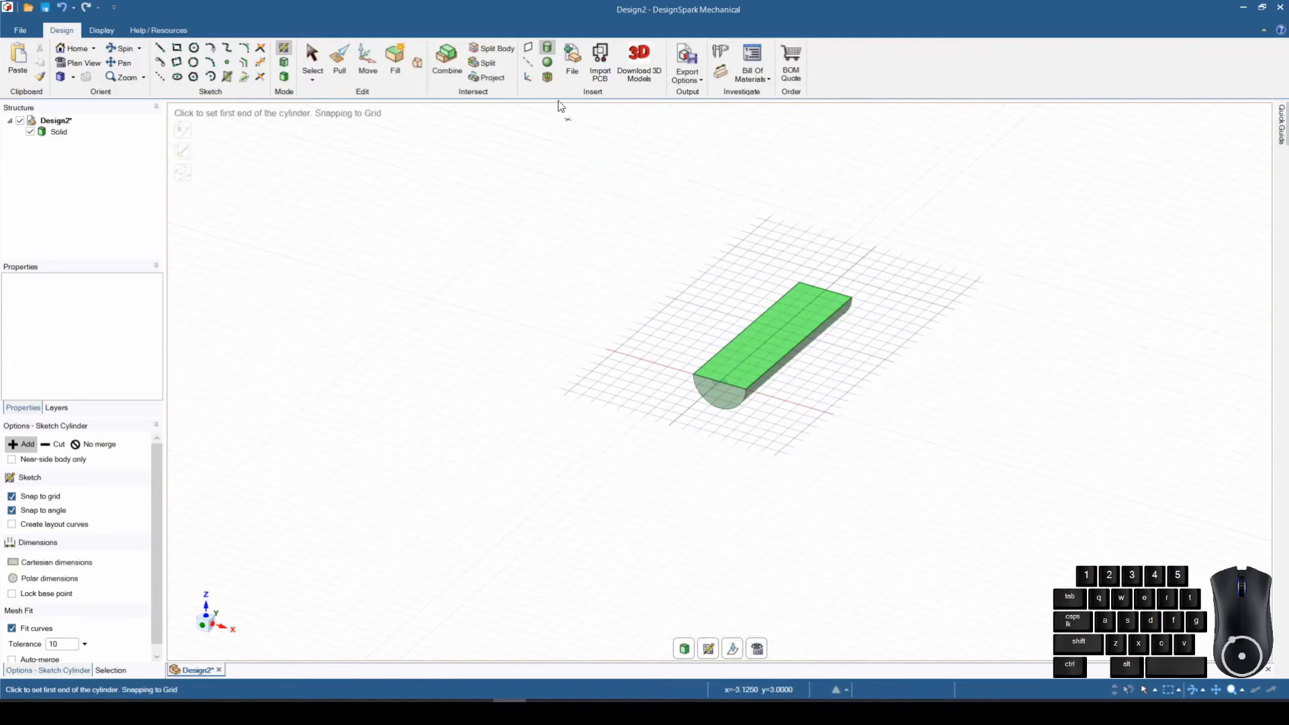
# Step: Draw a sphere centred on a grid point beside the cylinder, picking its radius
pyautogui.click(548, 63)
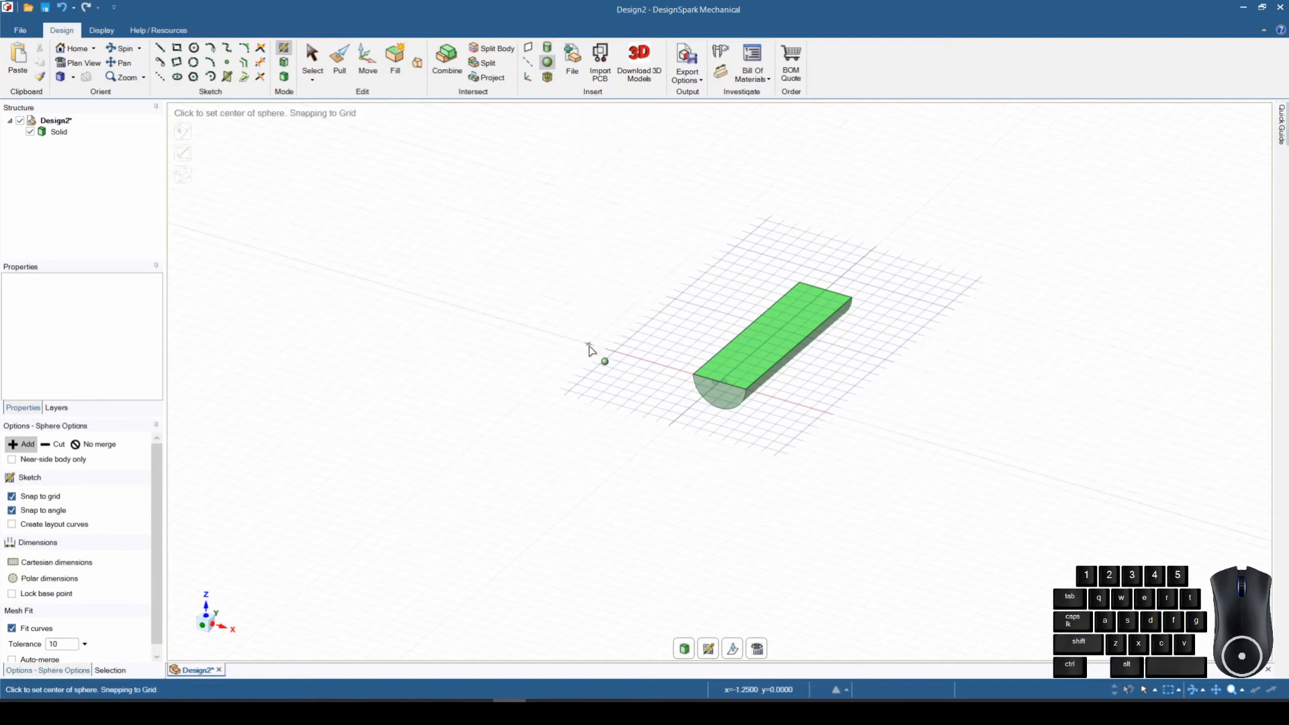
pyautogui.click(602, 360)
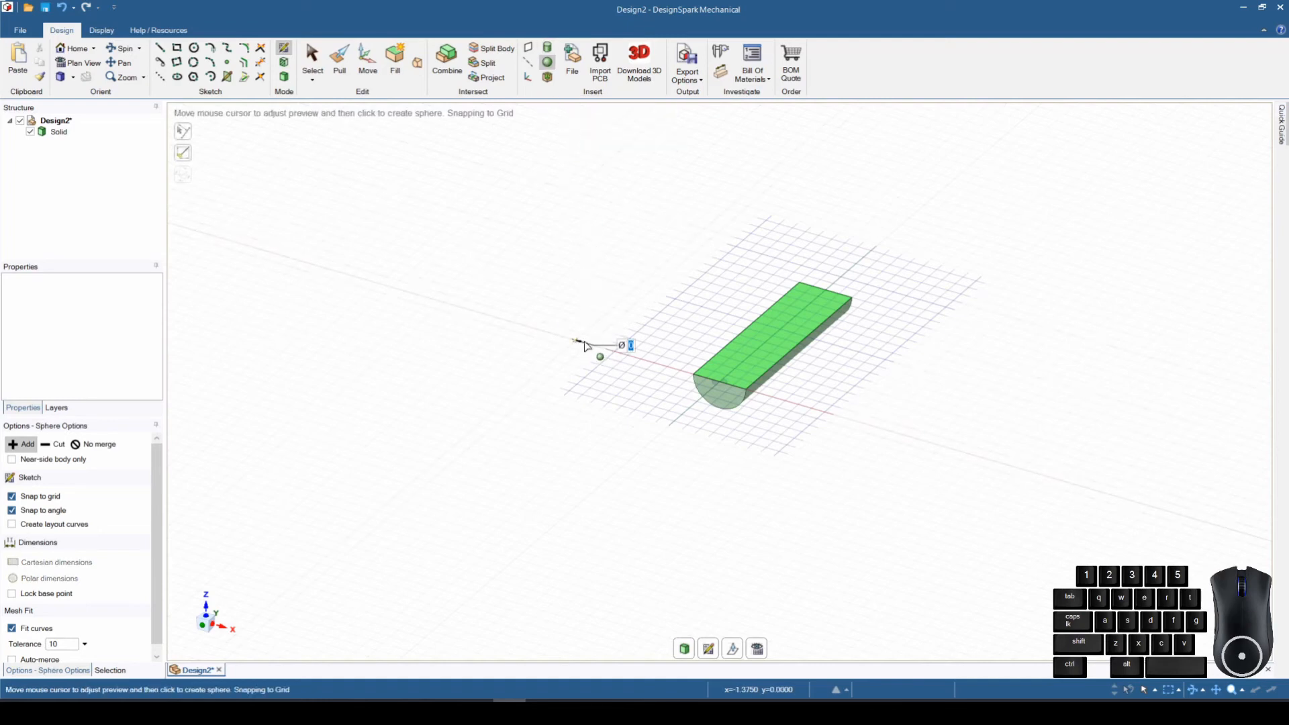
pyautogui.click(599, 359)
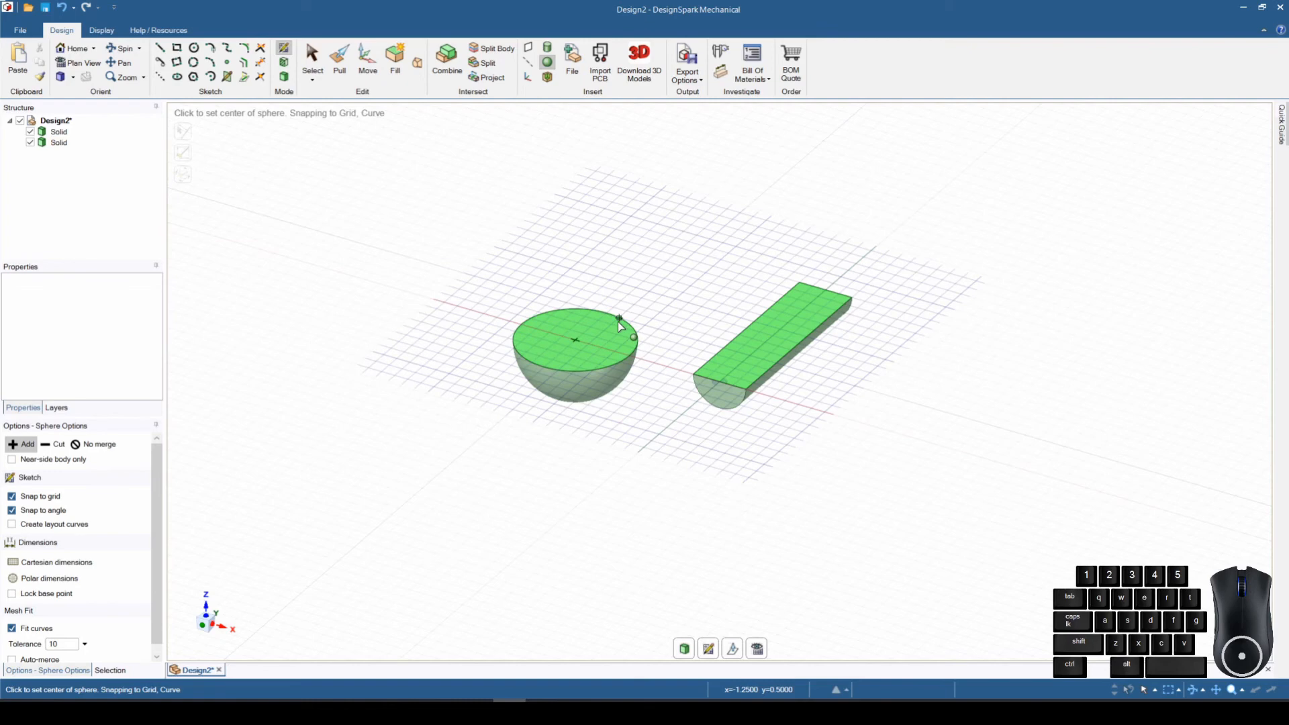
pyautogui.moveTo(698, 357)
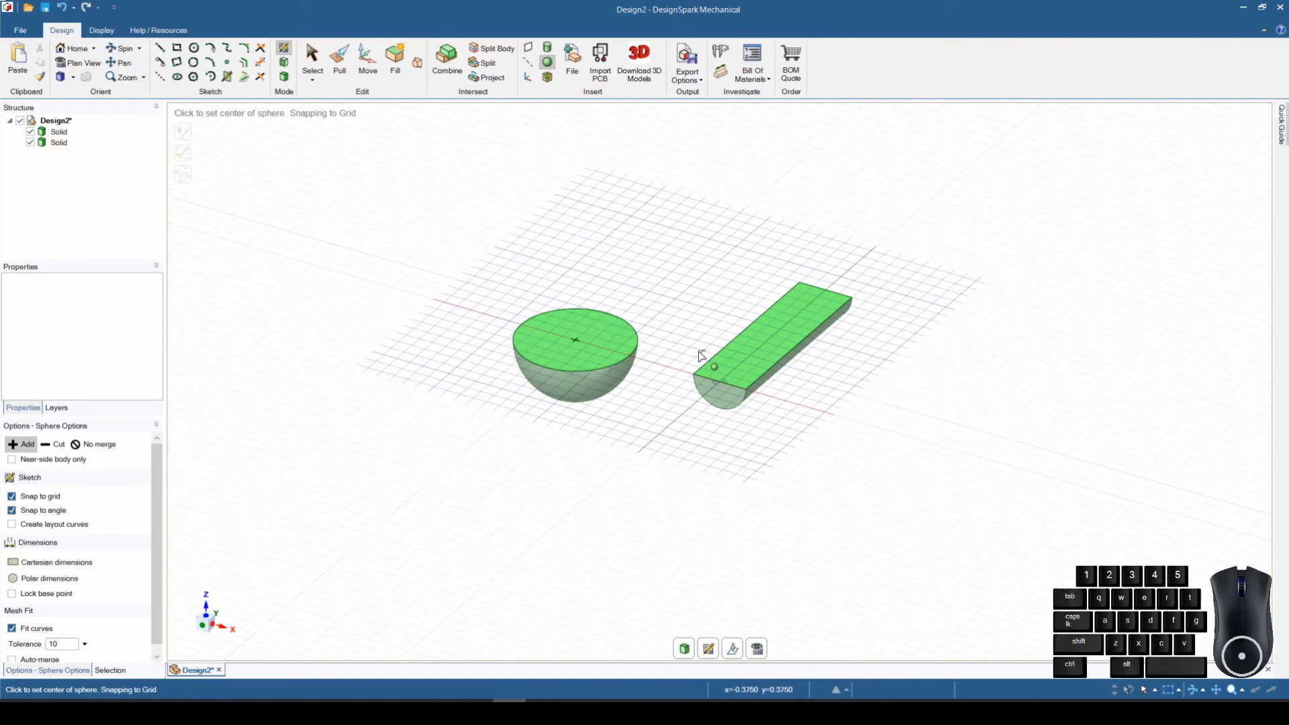